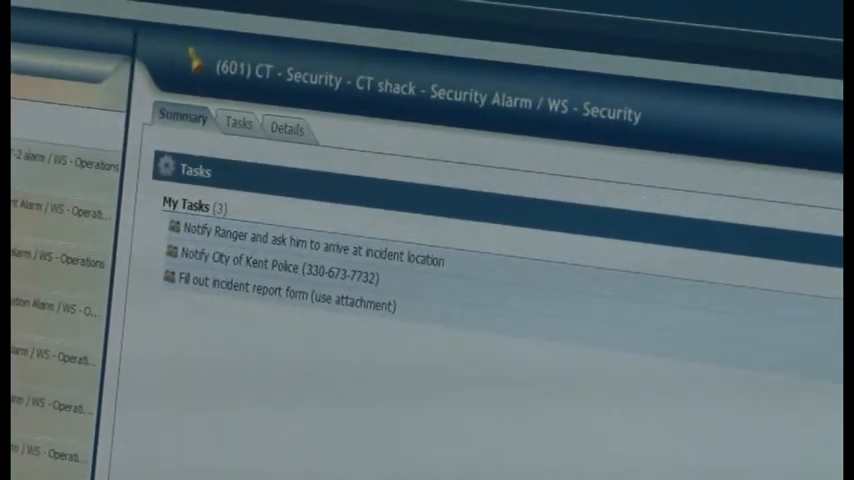
mouse_move(260, 234)
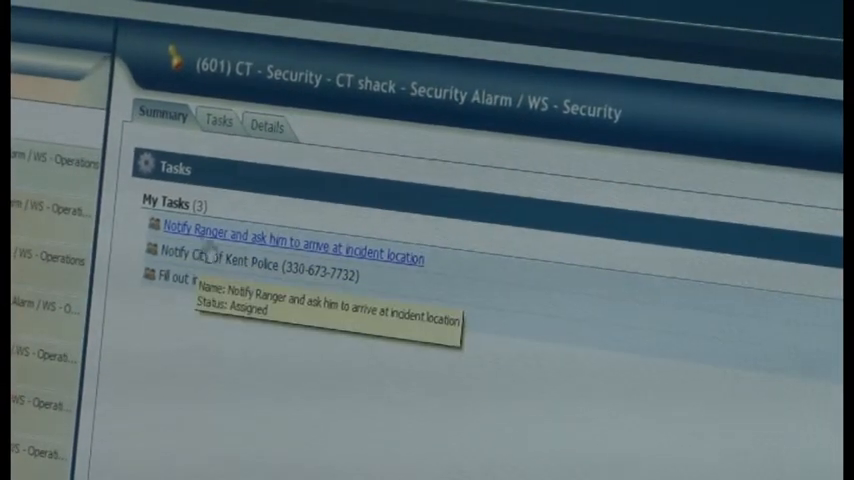